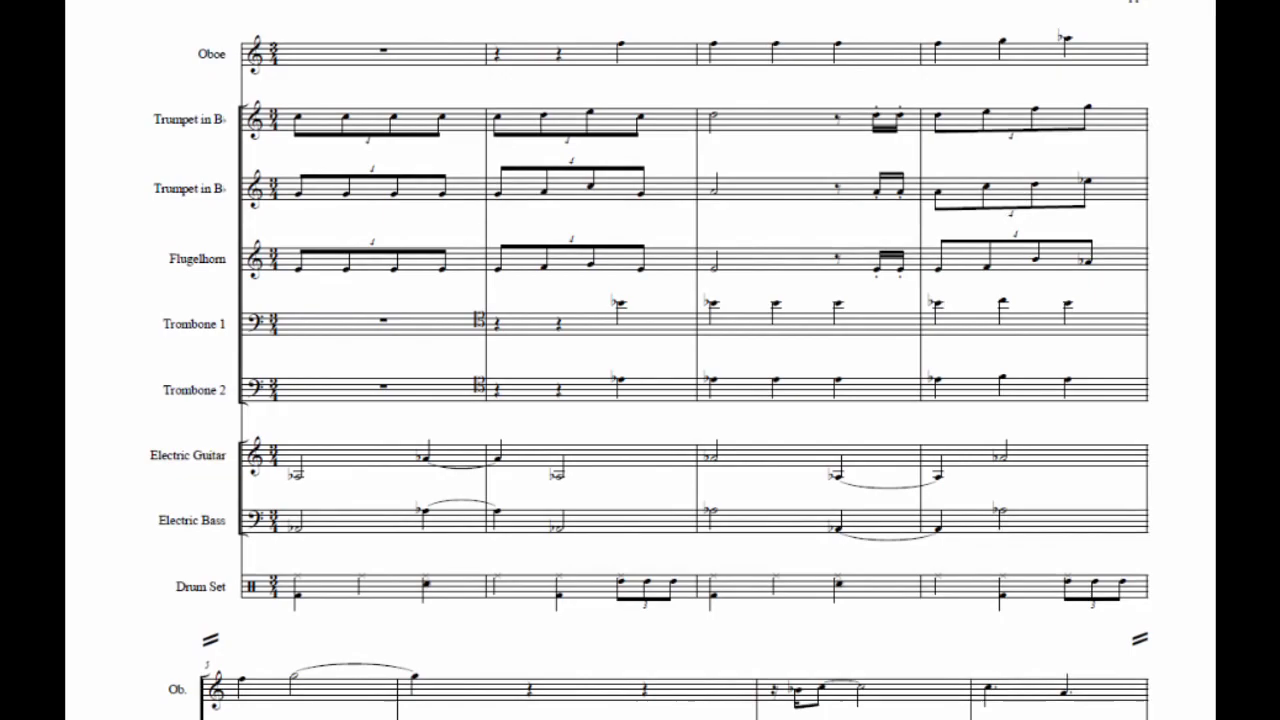
{"action": "scroll", "scroll_direction": "down", "scroll_amount": 3}
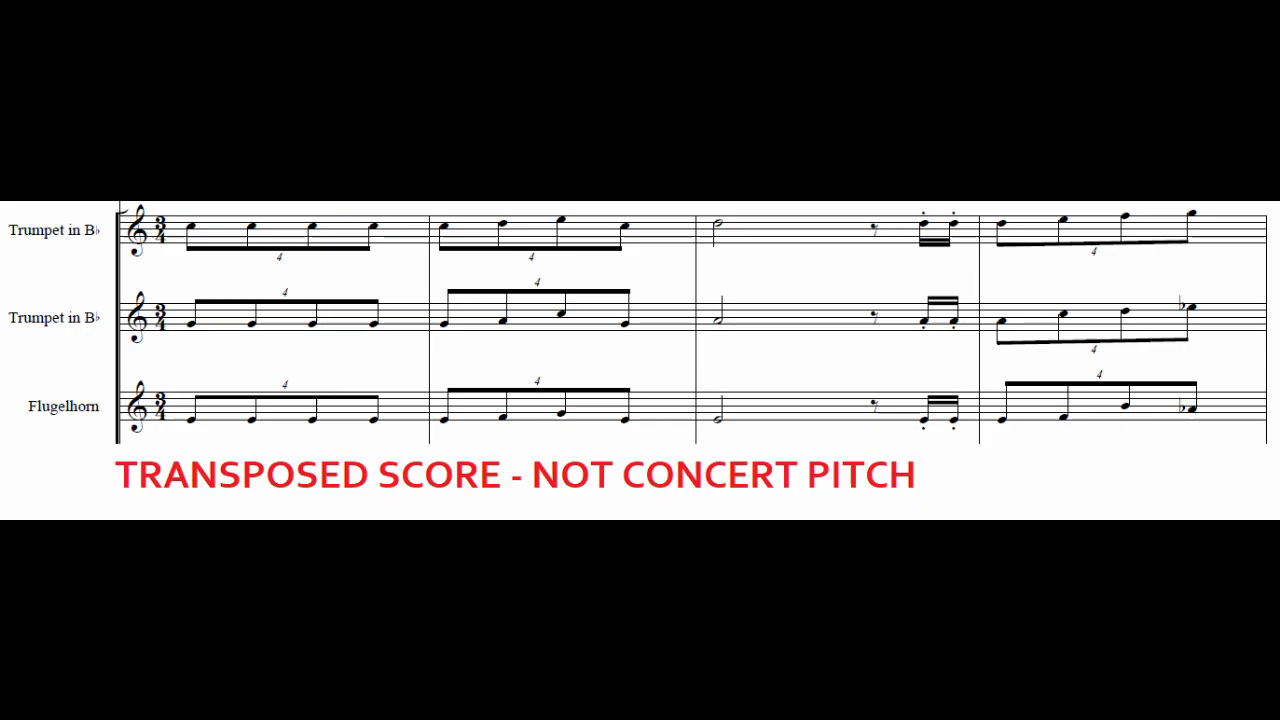
{"action": "scroll", "scroll_direction": "down", "scroll_amount": 3}
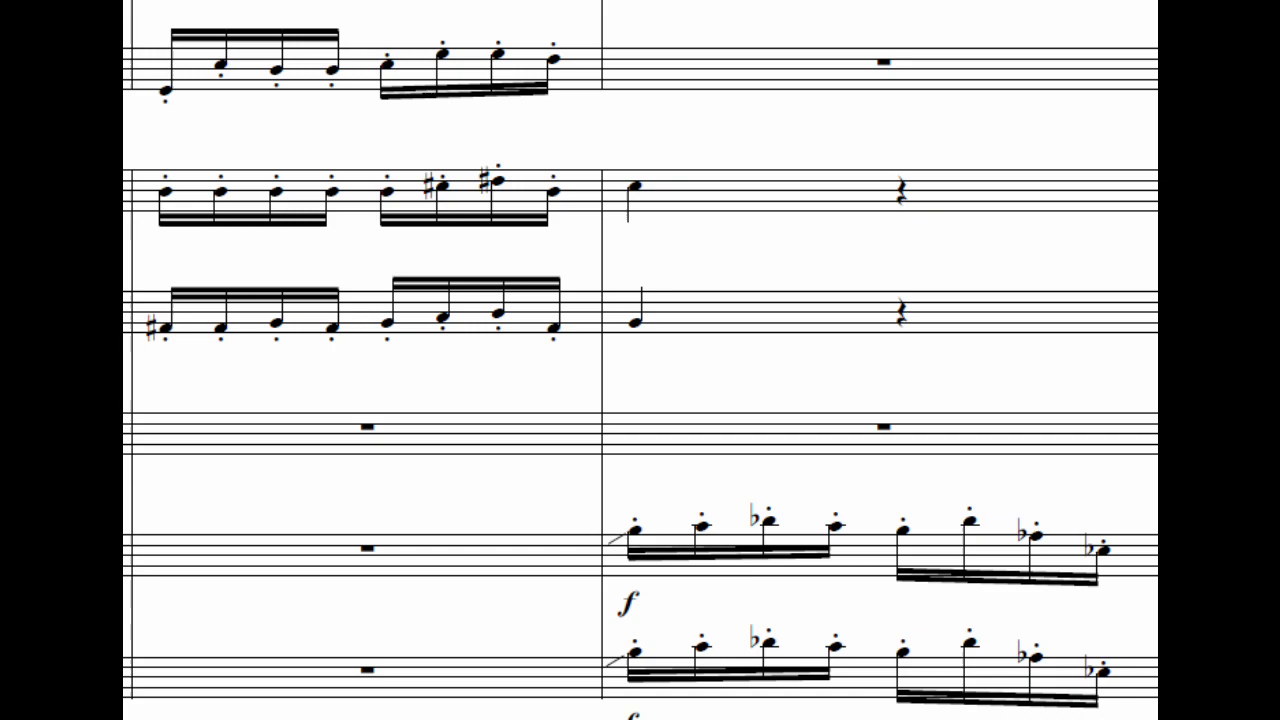
{"action": "scroll", "scroll_direction": "down", "scroll_amount": 3}
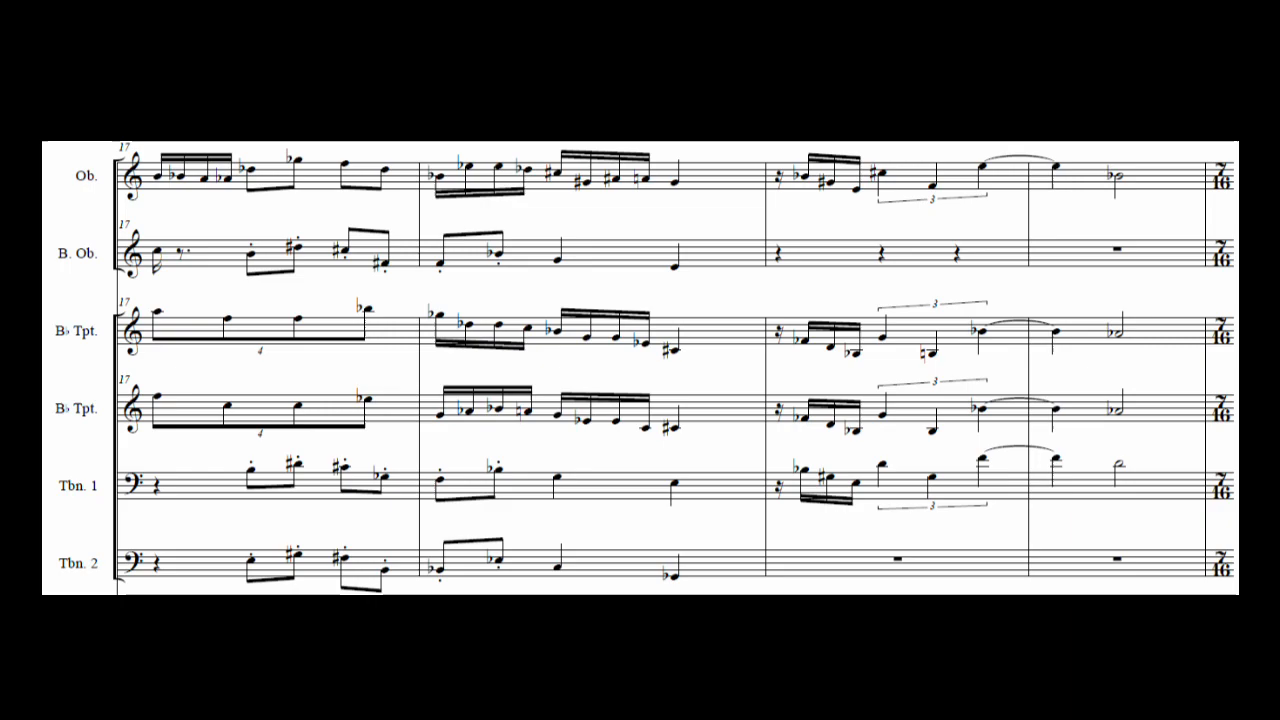
{"action": "scroll", "scroll_direction": "down", "scroll_amount": 3}
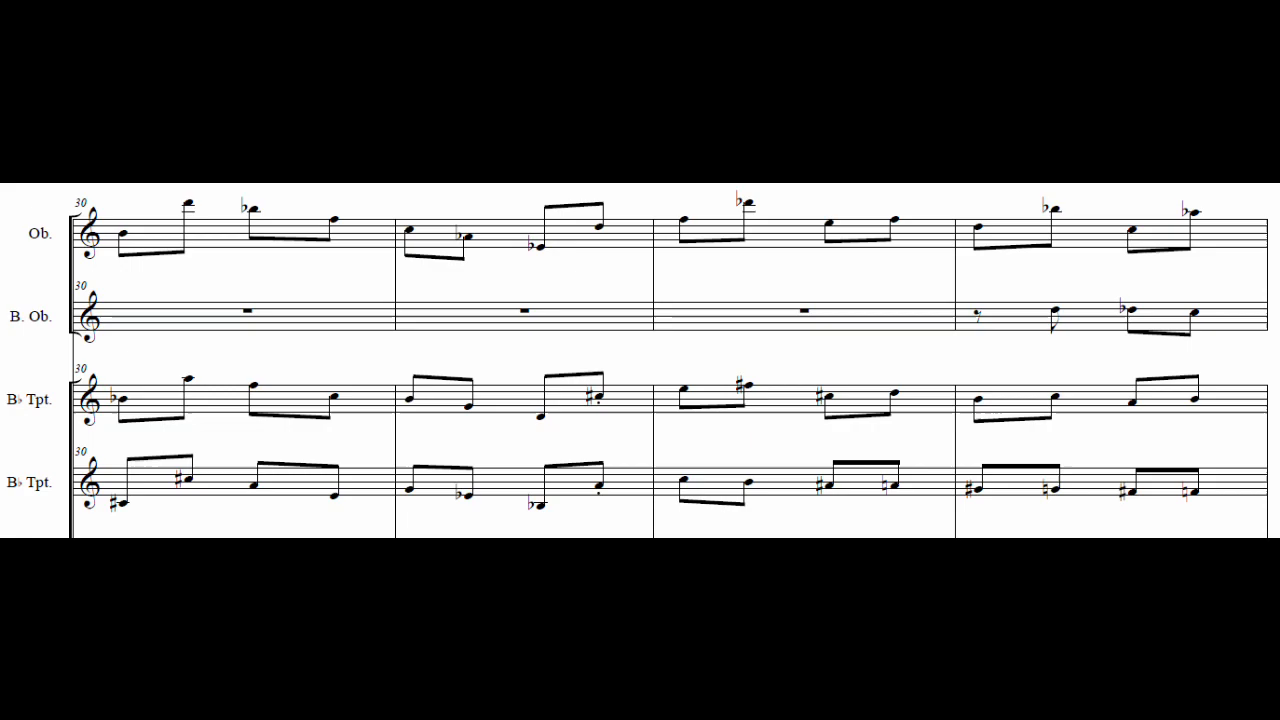